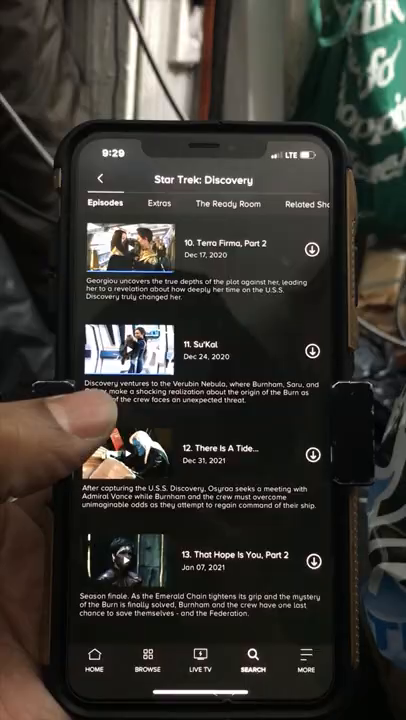
Scroll the Star Trek: Discovery episode list back toward episode 1, That Hope Is You, Part 1.
{"action": "scroll", "scroll_direction": "up", "scroll_amount": 3}
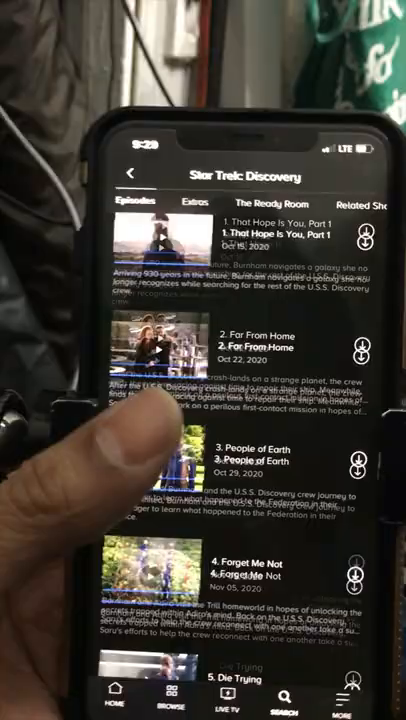
{"action": "scroll", "scroll_direction": "down", "scroll_amount": 3}
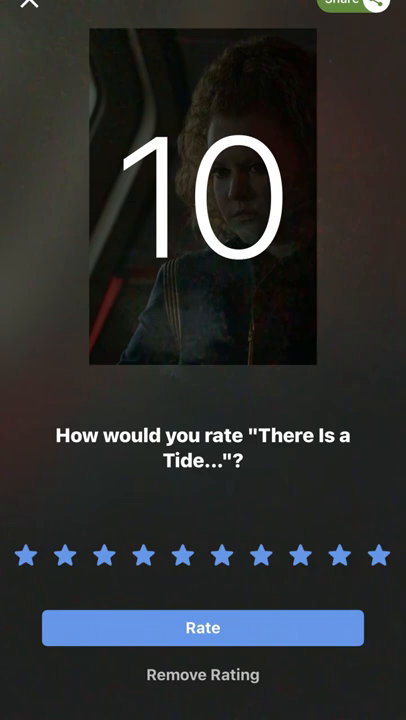
Rate the episode 'There Is a Tide...' 10 stars on IMDb.
{"action": "left_click", "coordinate": [28, 8]}
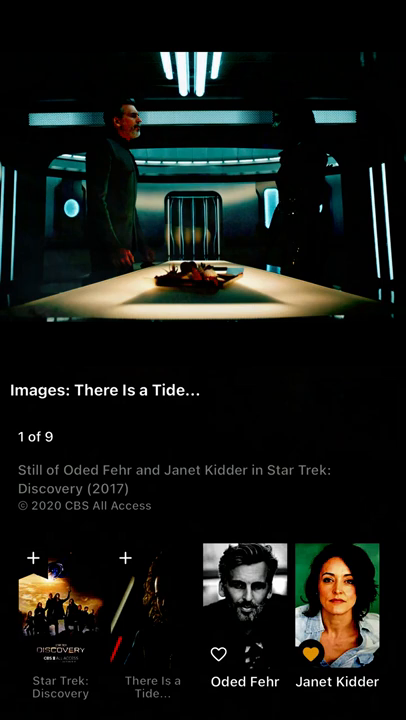